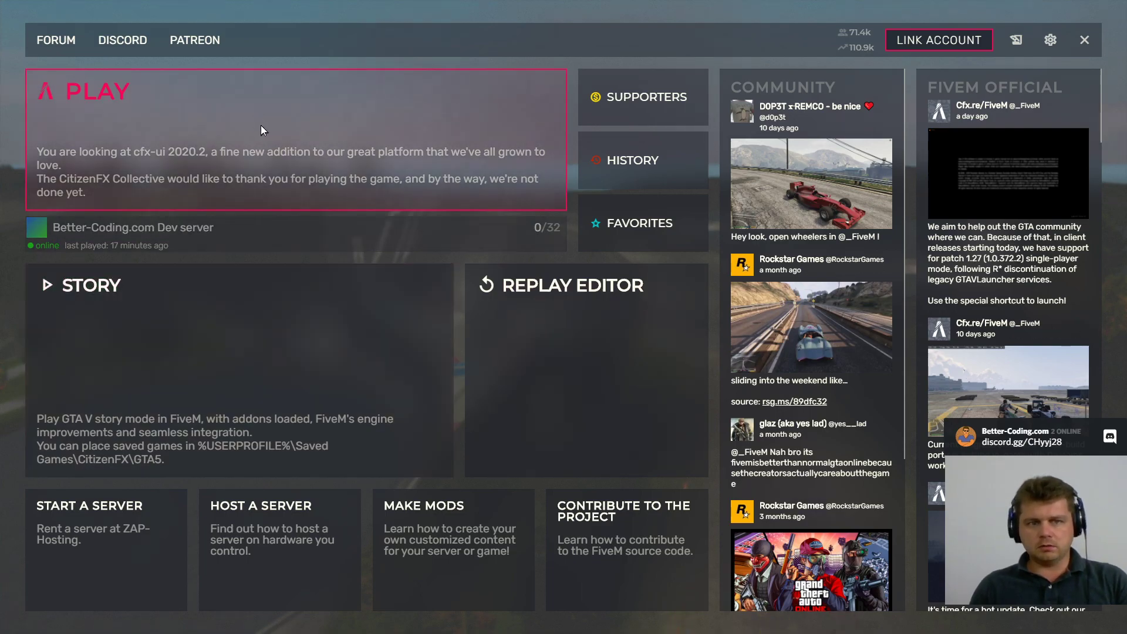
mouse_move(250, 138)
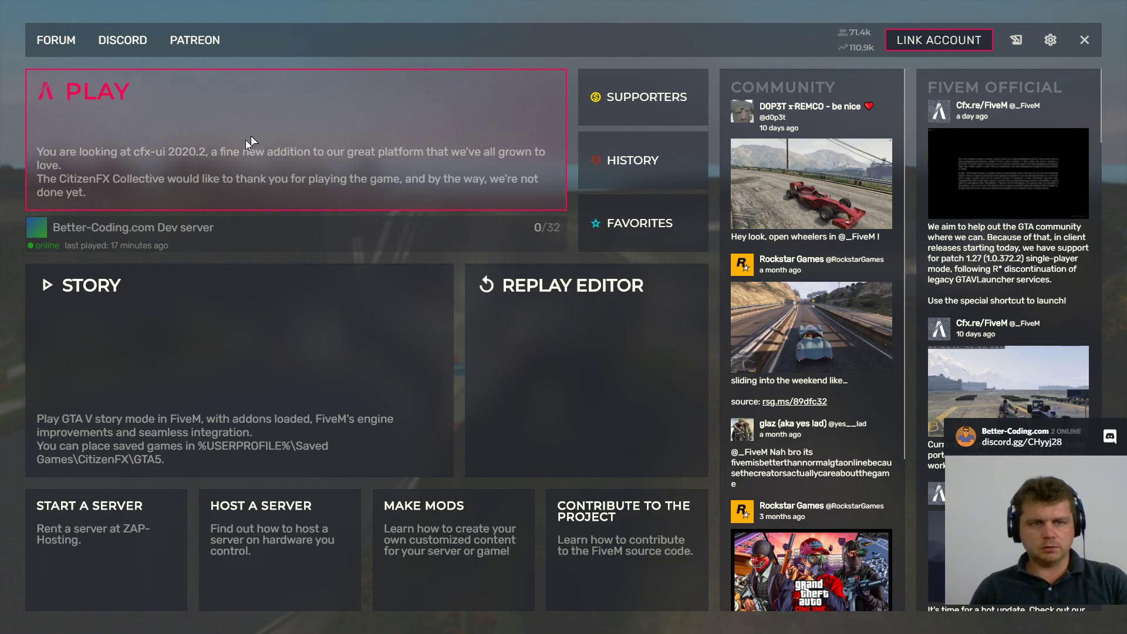
Open the last-played Better-Coding.com Dev server (127.0.0.1) details from the PLAY list.
left_click(132, 227)
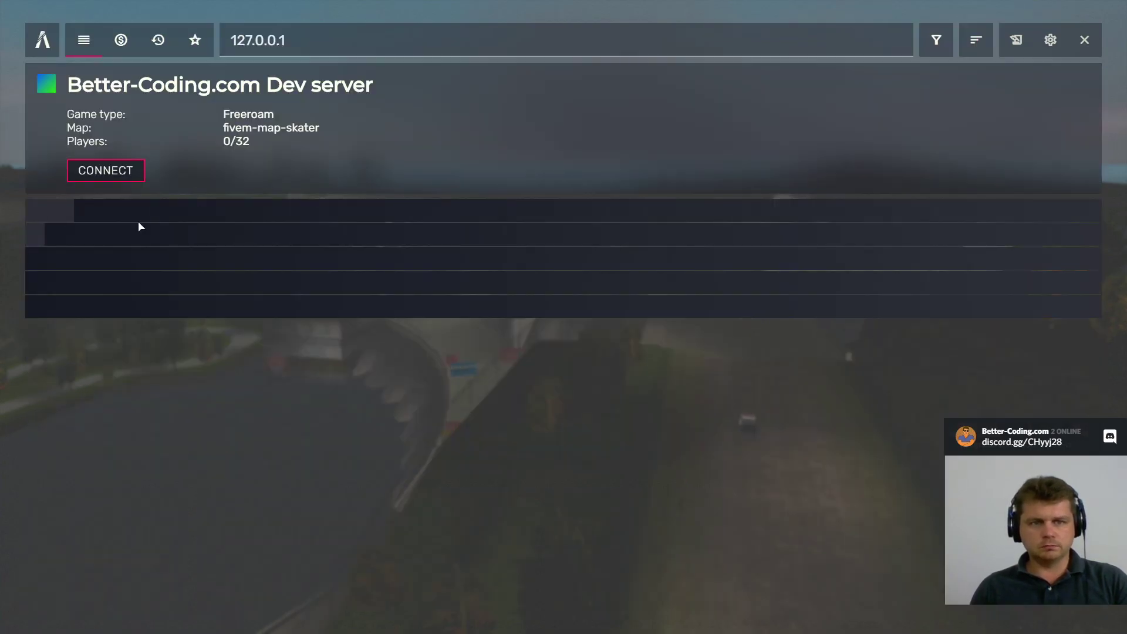
Connect to the Better-Coding.com Dev server and wait while it requests an authentication ticket.
left_click(105, 170)
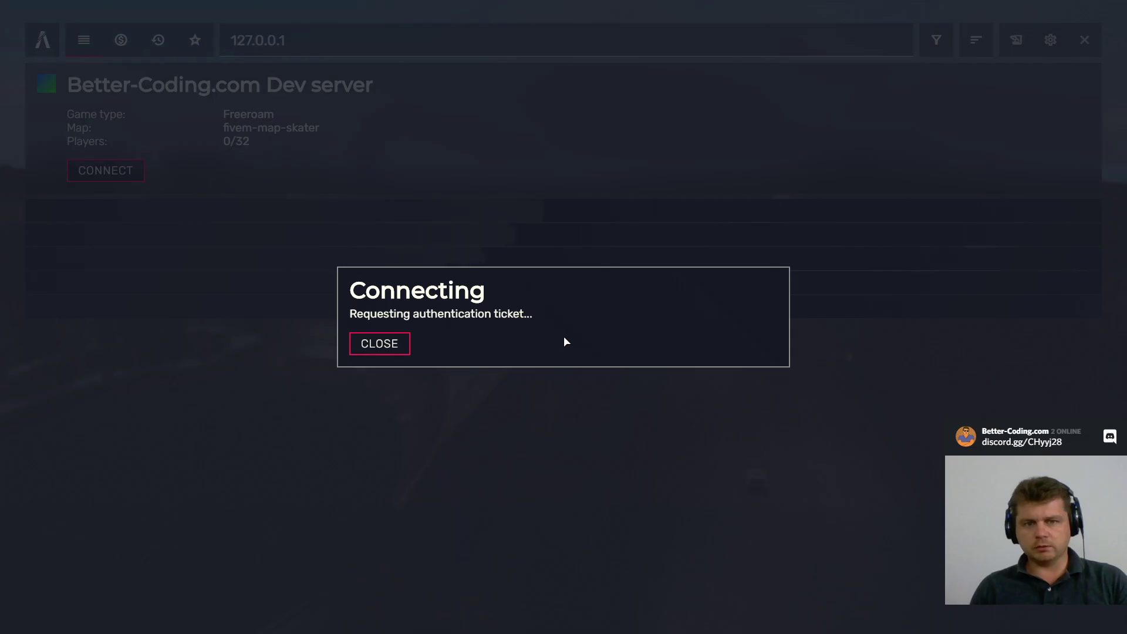
mouse_move(822, 336)
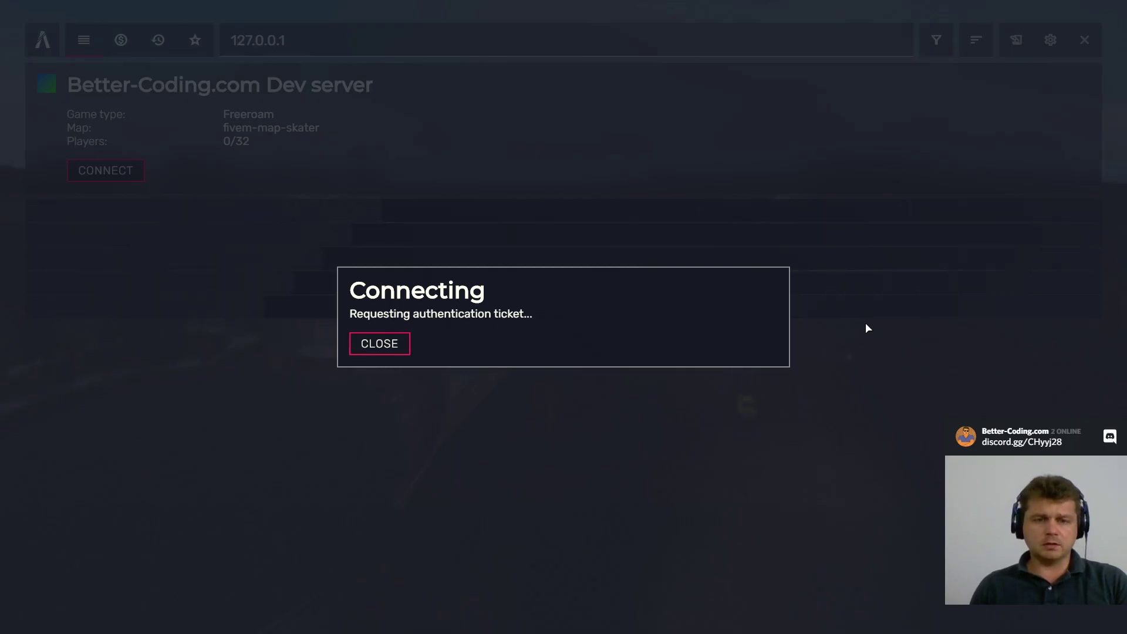
mouse_move(827, 315)
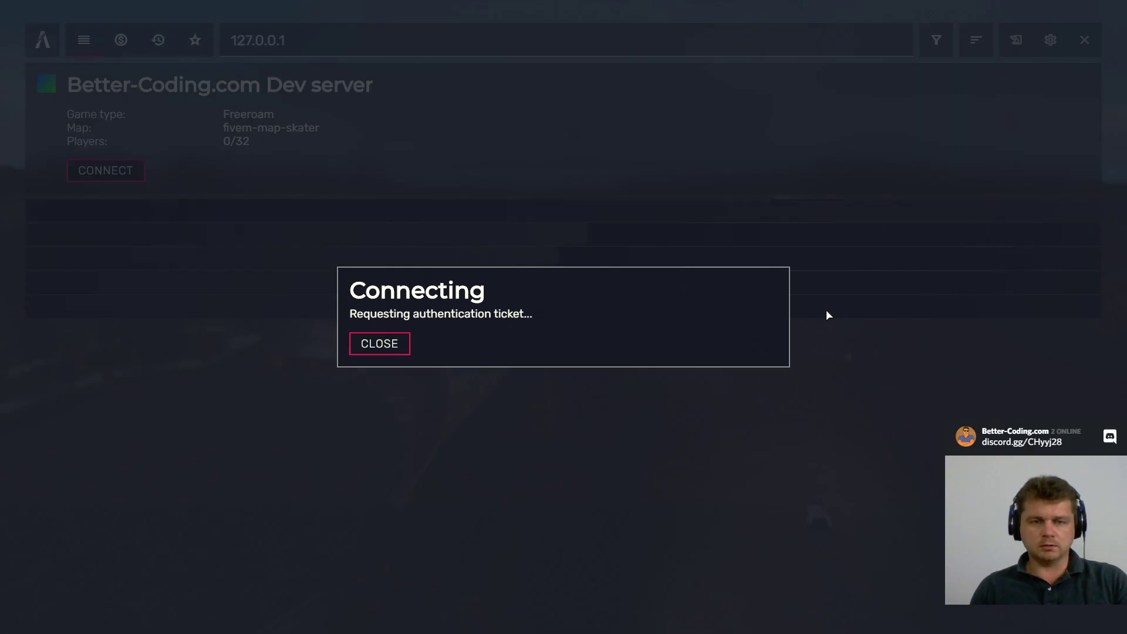
mouse_move(745, 291)
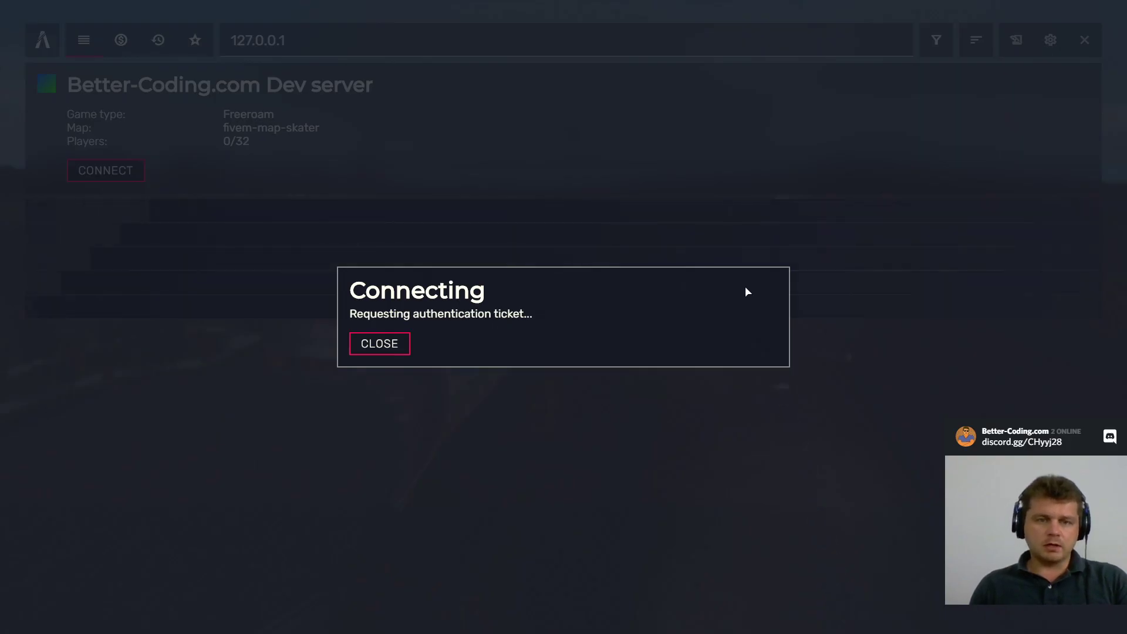
mouse_move(734, 290)
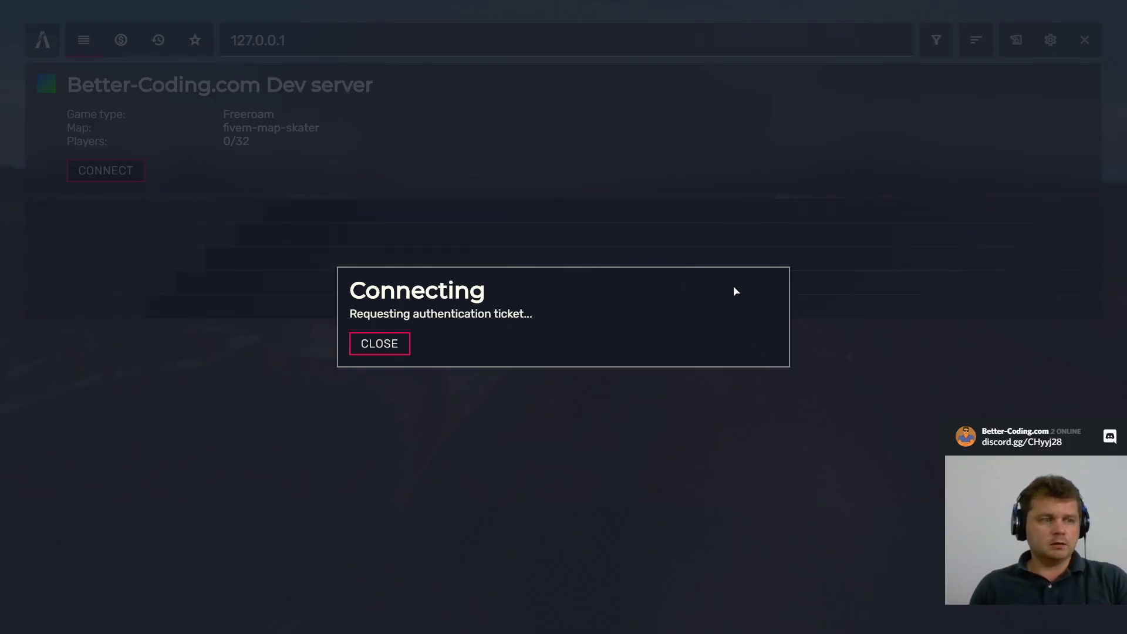
mouse_move(711, 291)
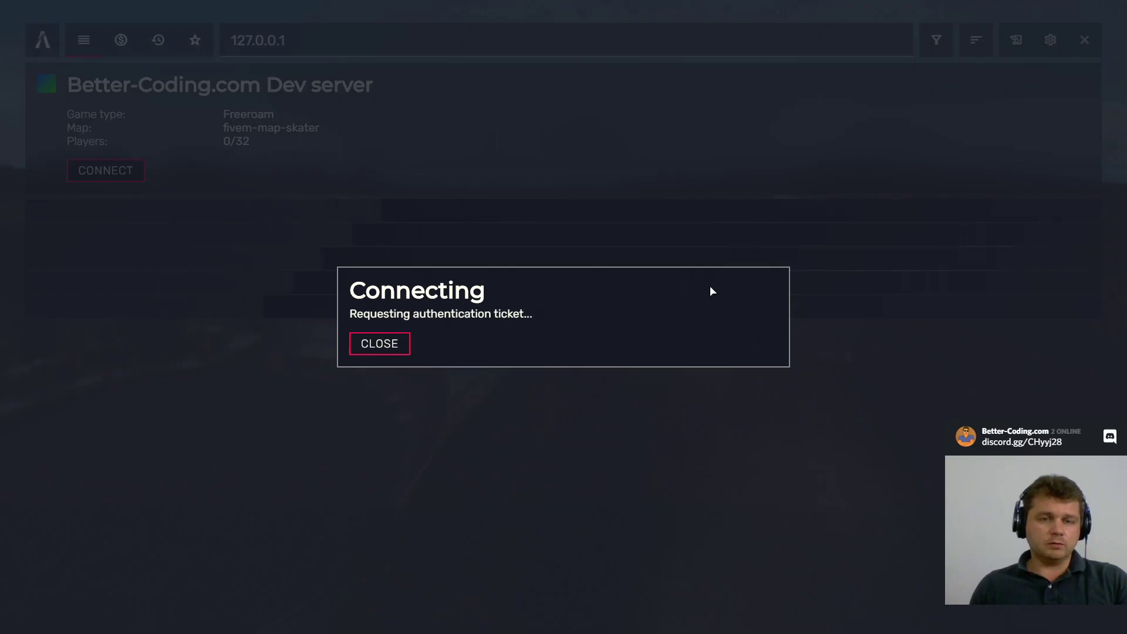
mouse_move(590, 307)
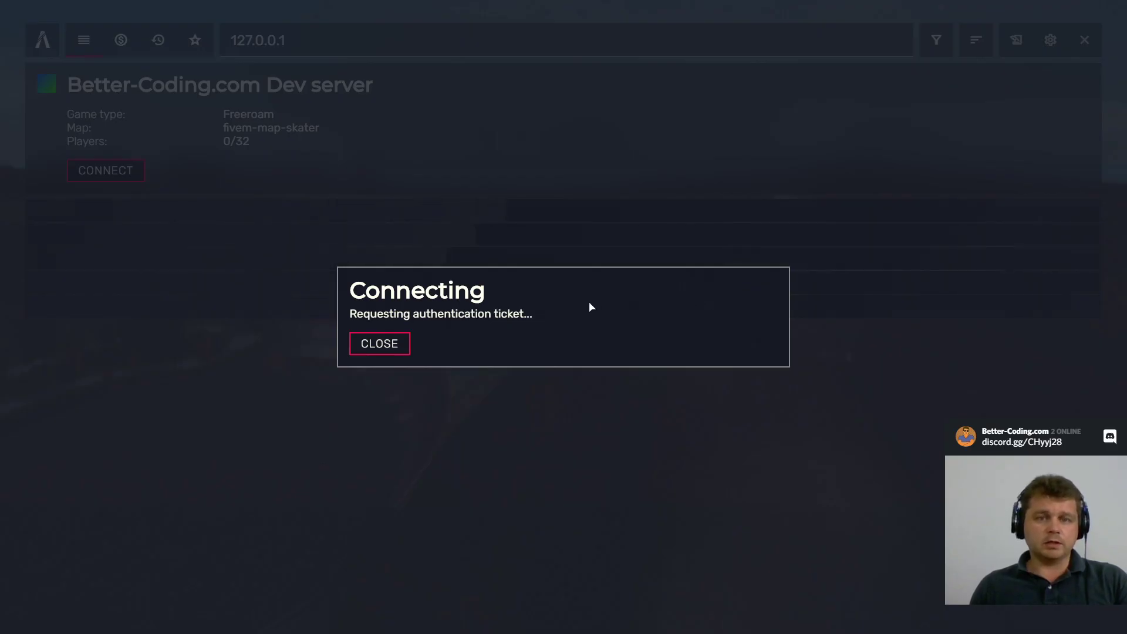